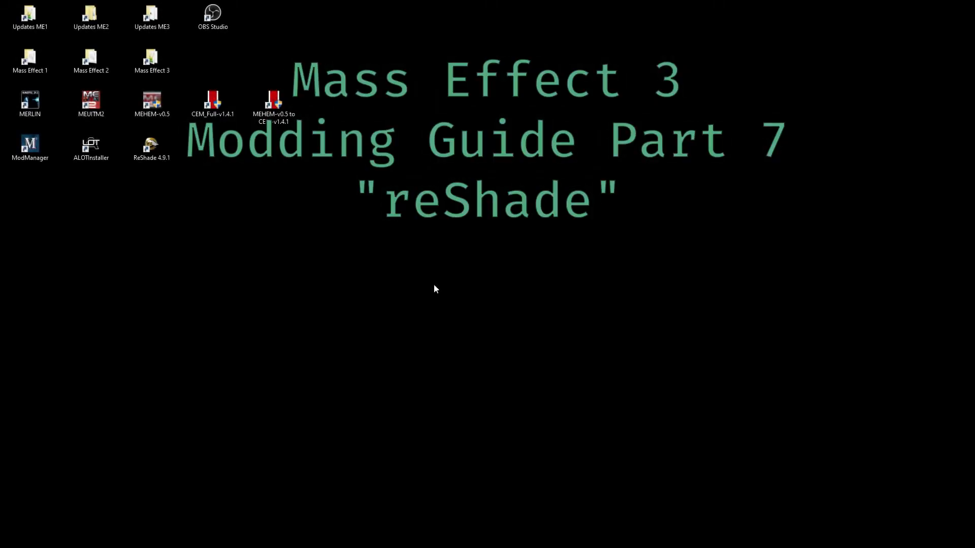
# Launch the ReShade 4.9.1 installer and begin selecting a game to manage
pyautogui.doubleClick(152, 143)
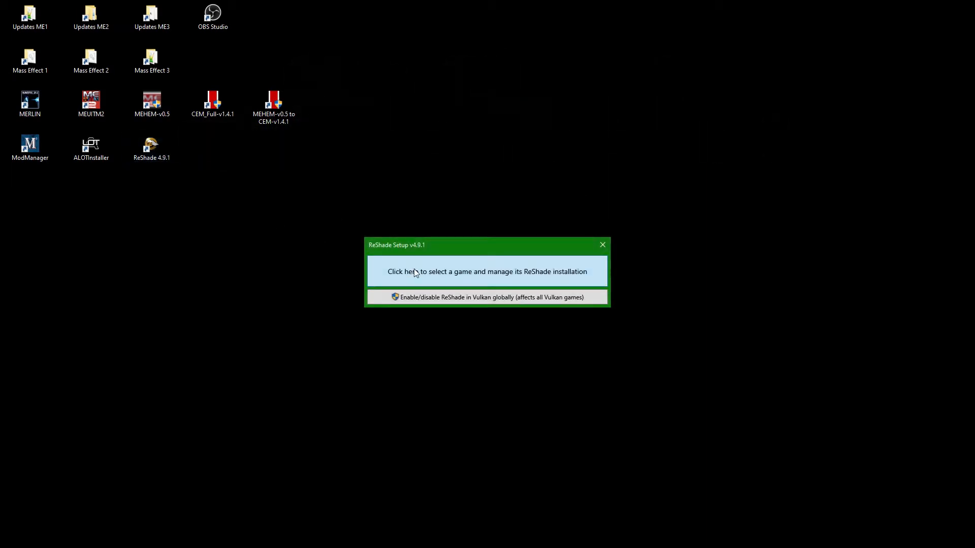
pyautogui.click(486, 272)
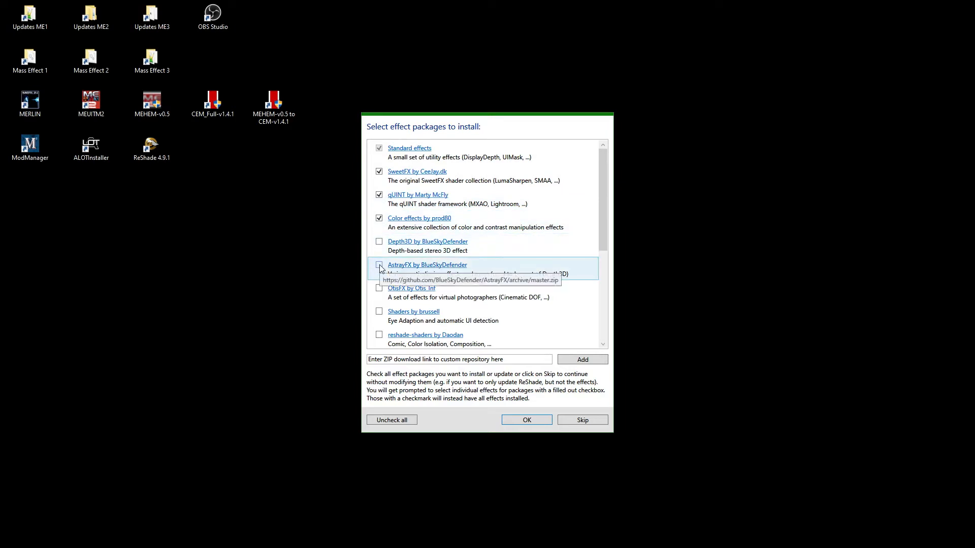
# Add AstrayFX by BlueSkyDefender to the effect packages and confirm to start downloading
pyautogui.click(379, 264)
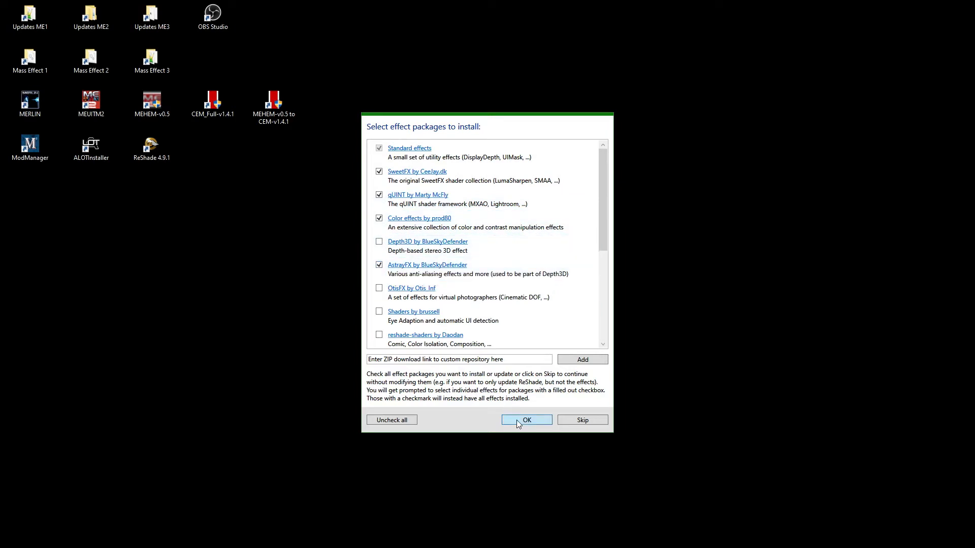
pyautogui.click(526, 419)
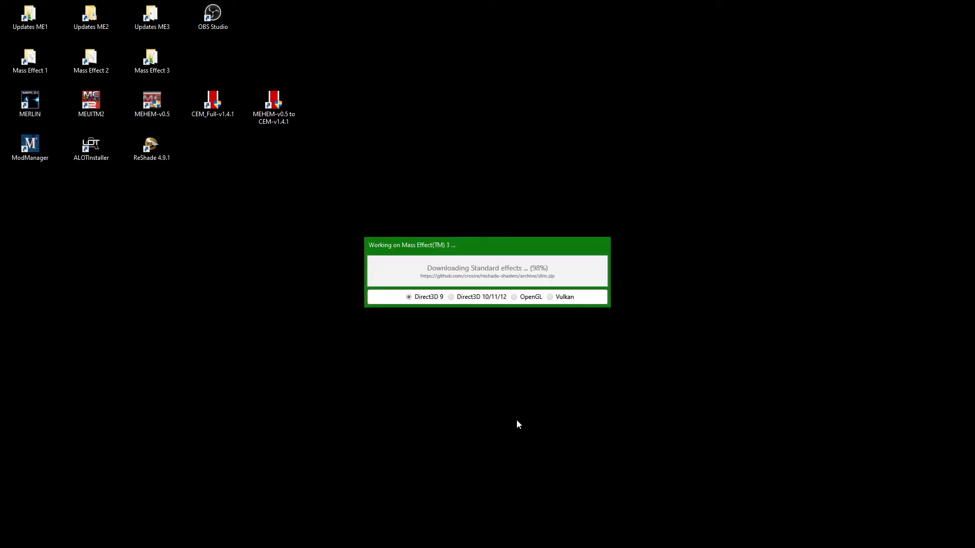